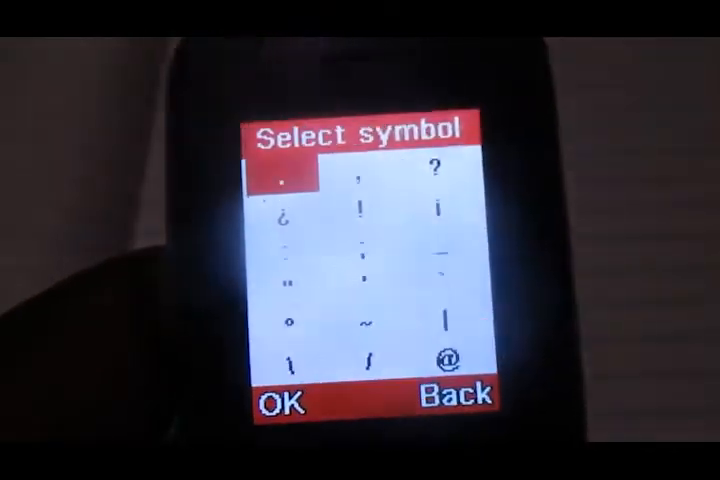
- Dial the MTN service code *185# to bring up the MTN Services menu
{"action": "scroll", "scroll_direction": "down", "scroll_amount": 3}
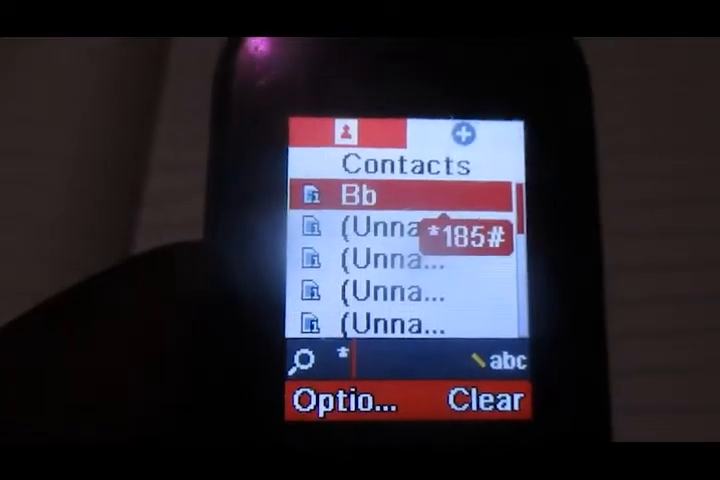
{"action": "scroll", "scroll_direction": "down", "scroll_amount": 3}
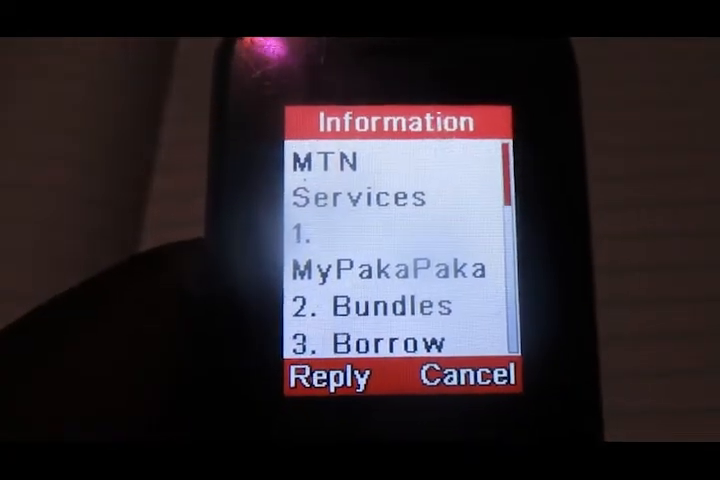
- Choose option 2 Bundles from MTN Services and scroll through its bundle categories
{"action": "left_click", "coordinate": [332, 376]}
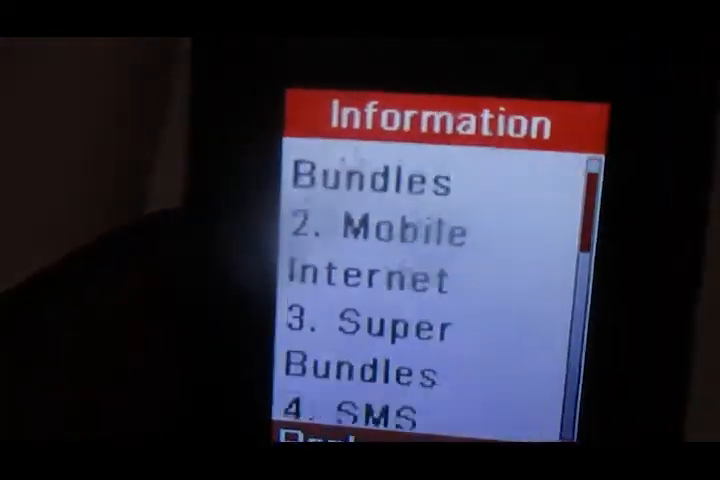
{"action": "scroll", "scroll_direction": "down", "scroll_amount": 3}
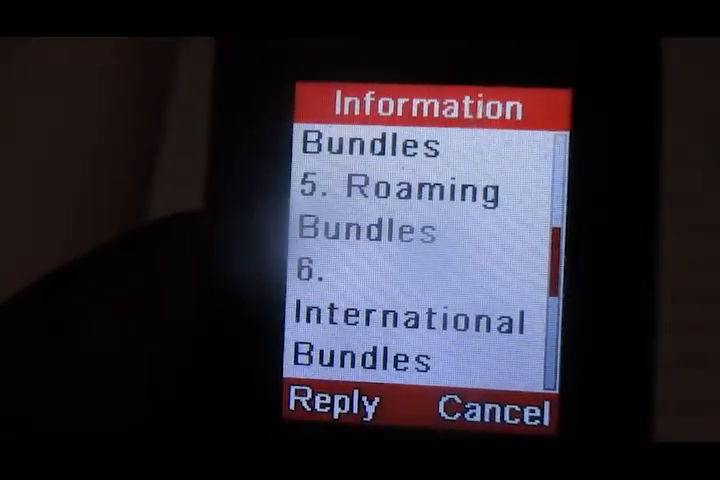
{"action": "scroll", "scroll_direction": "down", "scroll_amount": 3}
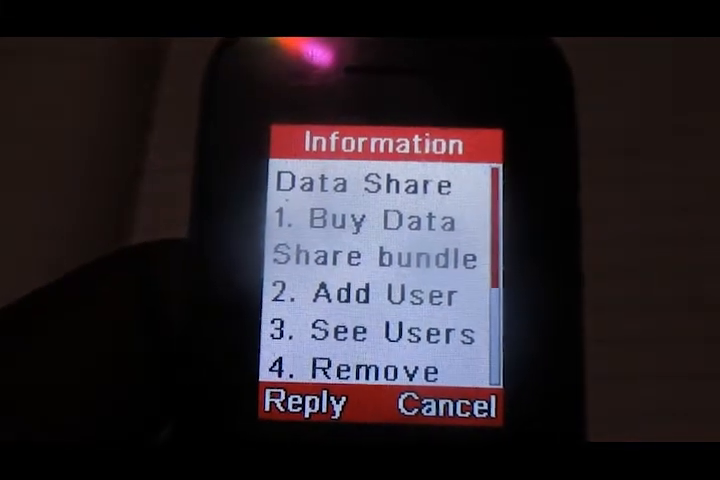
- Scroll the Data Share menu until option 4 Remove User is visible
{"action": "scroll", "scroll_direction": "down", "scroll_amount": 3}
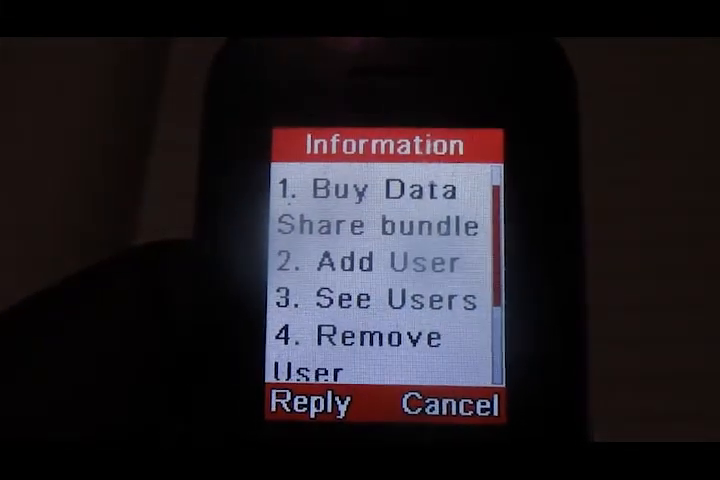
{"action": "scroll", "scroll_direction": "down", "scroll_amount": 3}
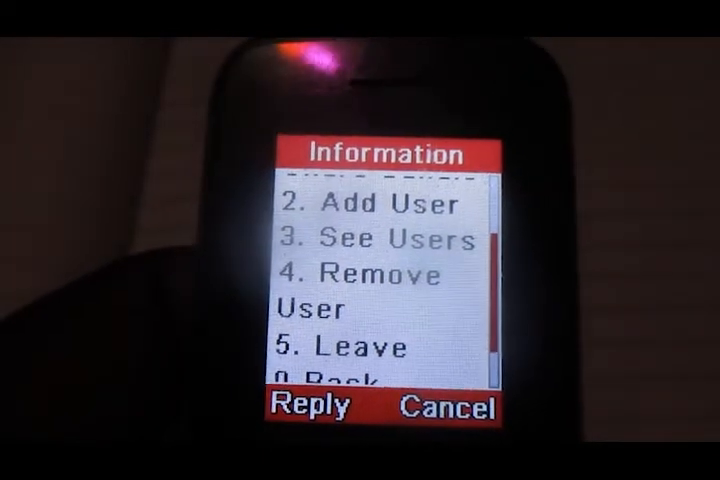